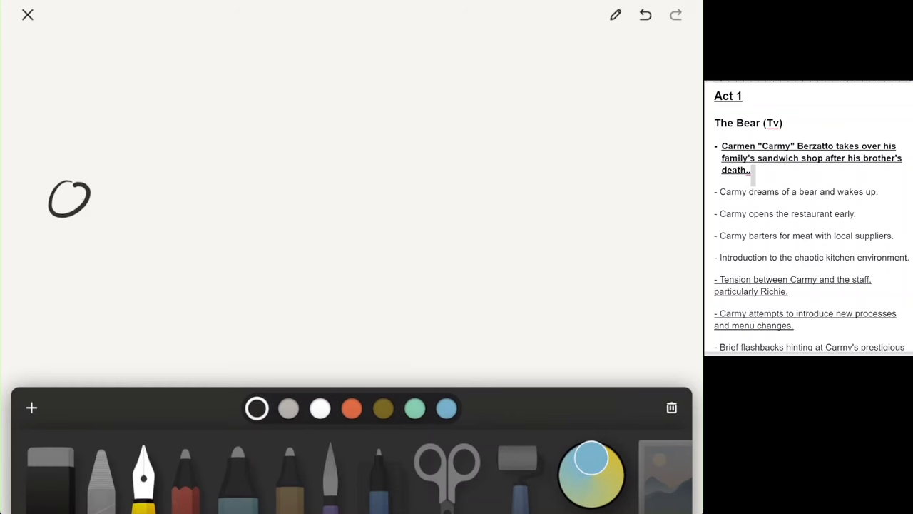
# Draw the timeline with circled ends, mark two act breaks and number the sections 1–3
pyautogui.moveTo(68, 198); pyautogui.dragTo(591, 175)
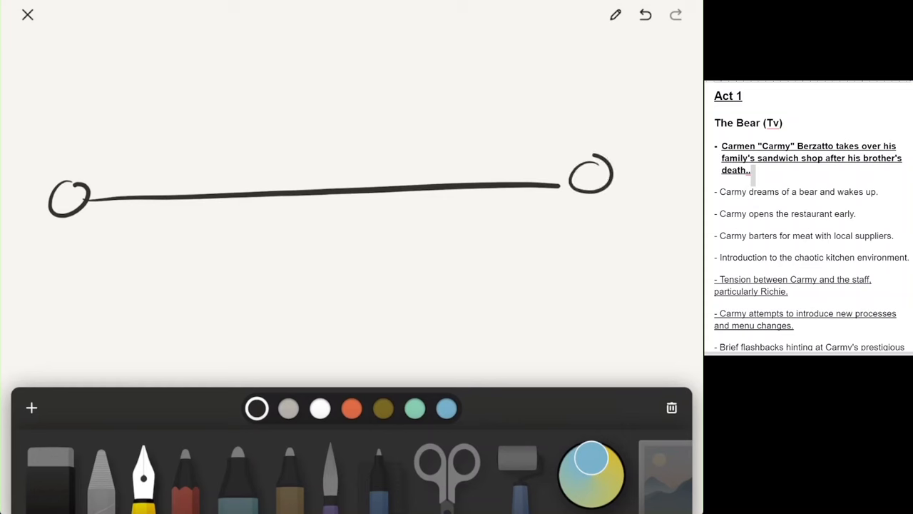
pyautogui.moveTo(125, 155); pyautogui.dragTo(448, 137)
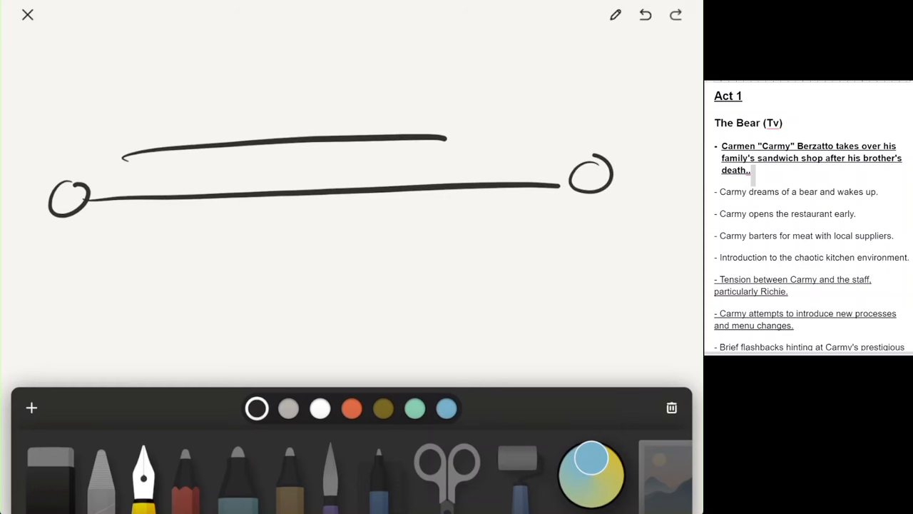
pyautogui.moveTo(170, 112); pyautogui.dragTo(177, 245)
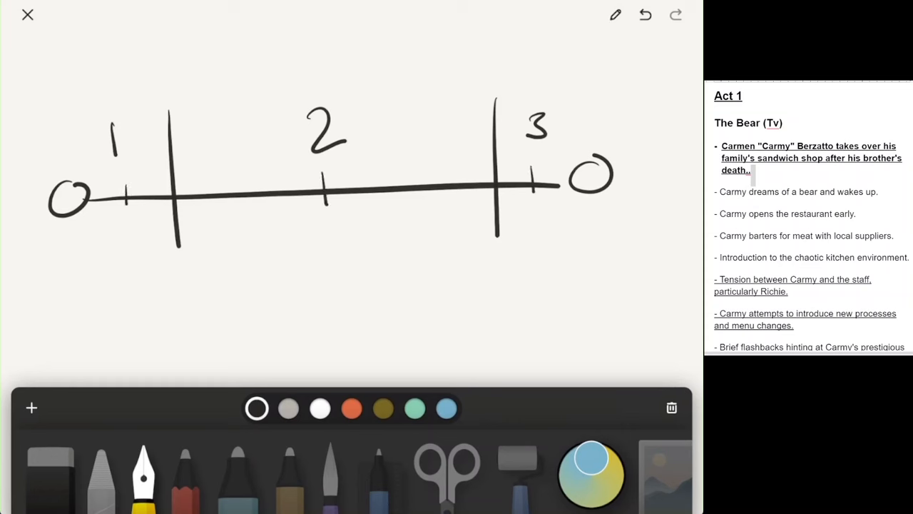
pyautogui.moveTo(68, 250); pyautogui.dragTo(574, 288)
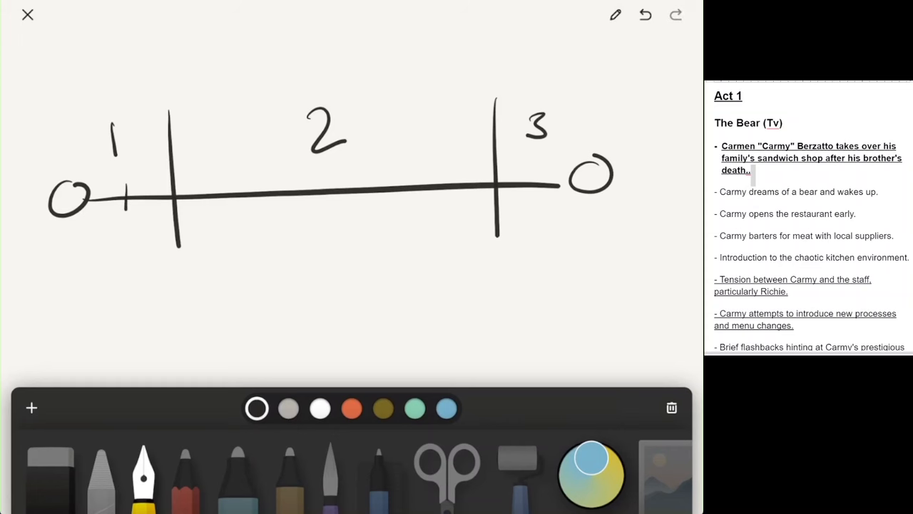
# Add scene ticks within each of the three acts and a bracket under the whole timeline
pyautogui.moveTo(146, 183); pyautogui.dragTo(145, 211)
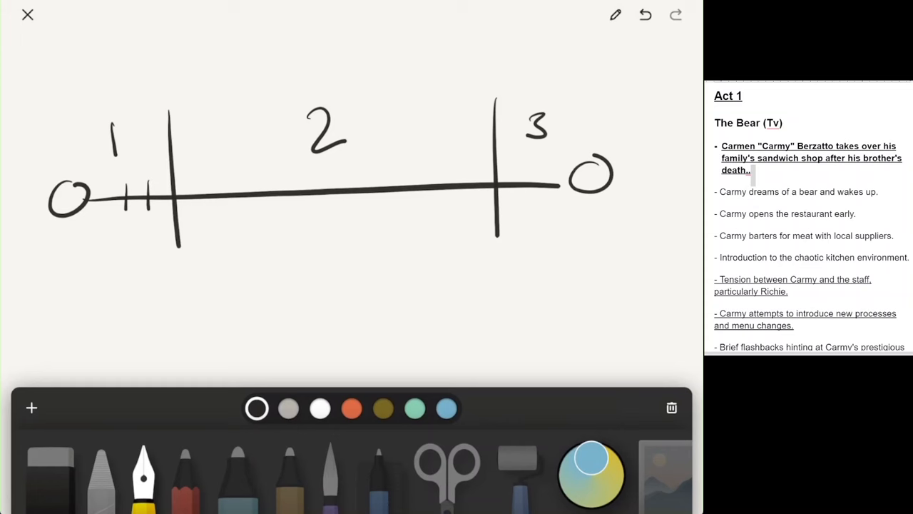
pyautogui.moveTo(203, 182); pyautogui.dragTo(325, 207)
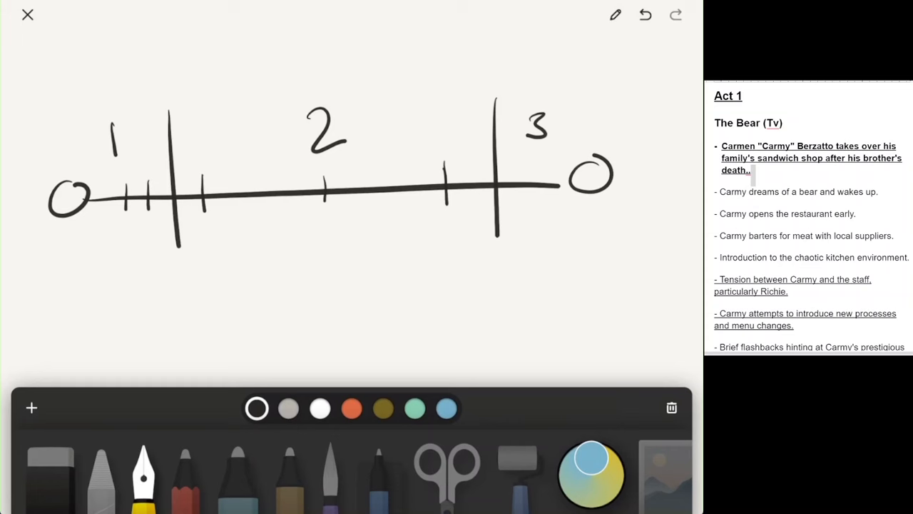
pyautogui.moveTo(513, 171); pyautogui.dragTo(540, 200)
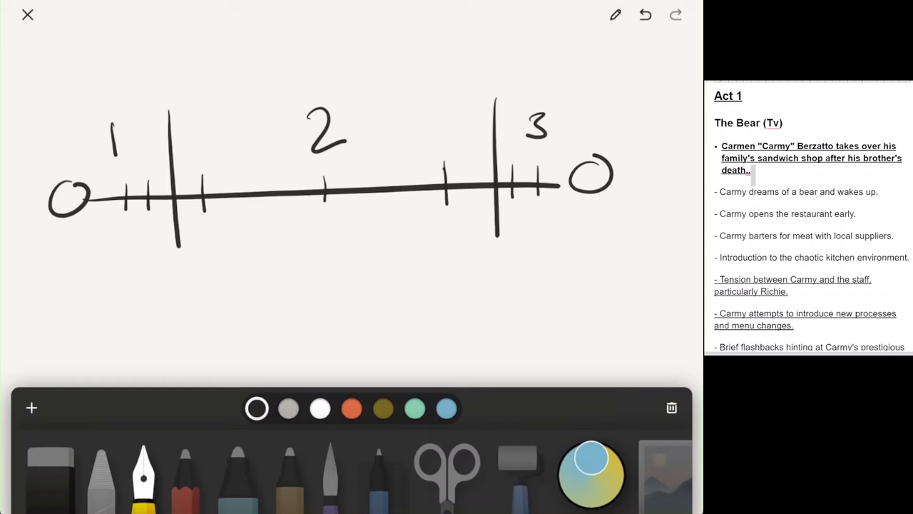
pyautogui.moveTo(585, 143); pyautogui.dragTo(596, 185)
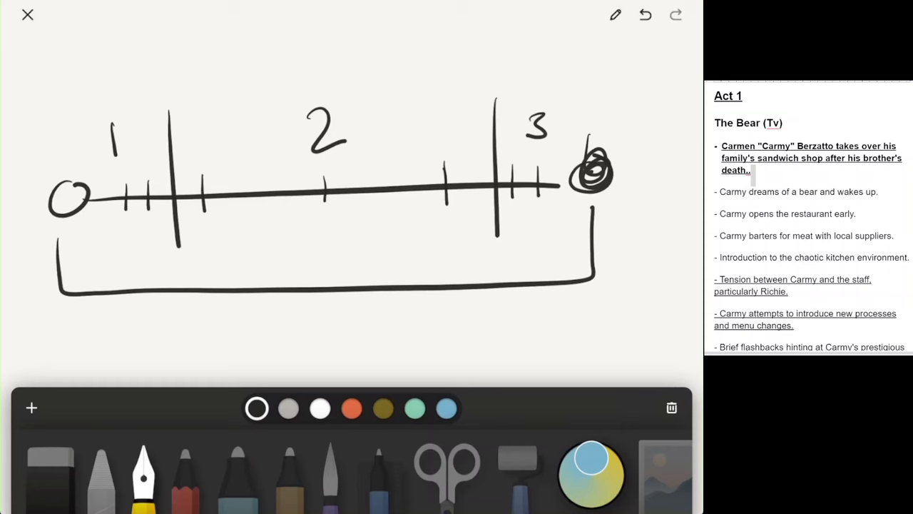
# Undo and redraw the bracket, then rewind back to the bare circled line
pyautogui.click(645, 14)
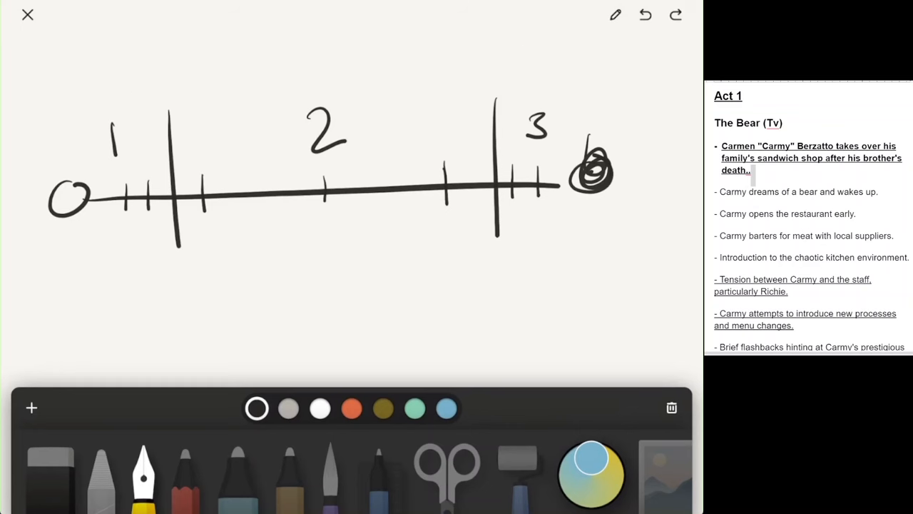
pyautogui.moveTo(54, 246); pyautogui.dragTo(597, 314)
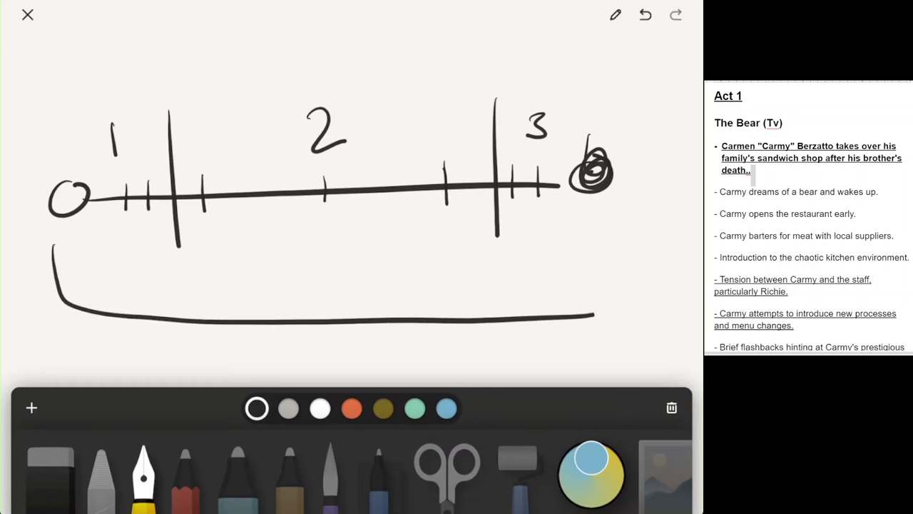
pyautogui.moveTo(621, 314); pyautogui.dragTo(620, 228)
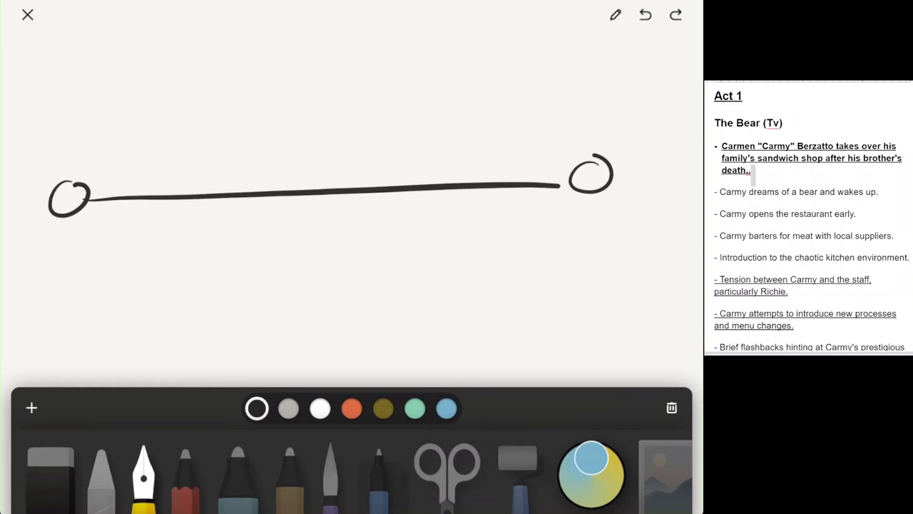
# Add a mark above the middle, a break tick crossing the line, and strokes beneath
pyautogui.moveTo(336, 88); pyautogui.dragTo(335, 117)
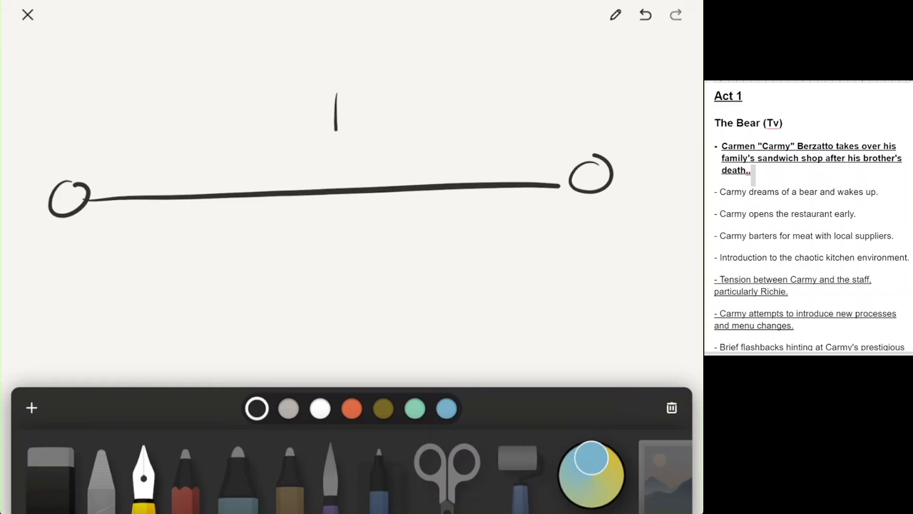
pyautogui.moveTo(307, 168); pyautogui.dragTo(307, 221)
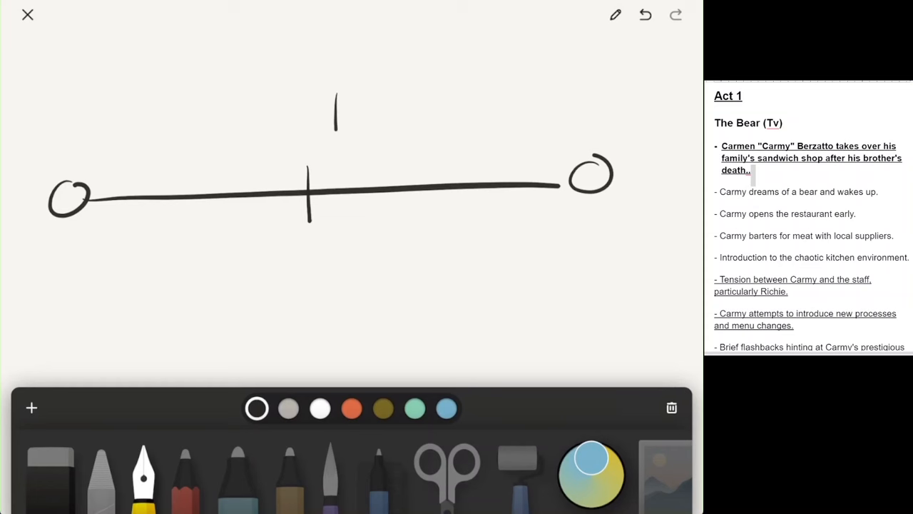
pyautogui.moveTo(97, 257); pyautogui.dragTo(179, 254)
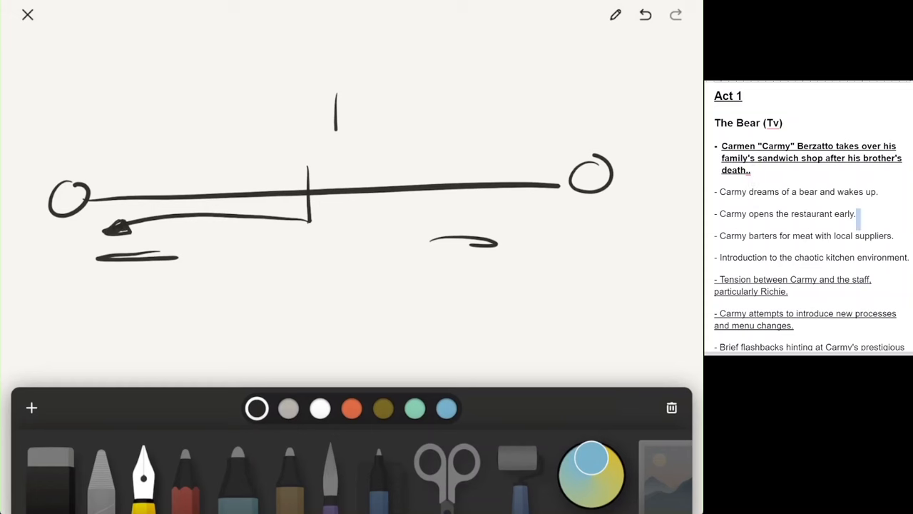
# Sketch small ovals above the first section, then undo them
pyautogui.moveTo(122, 171); pyautogui.dragTo(179, 150)
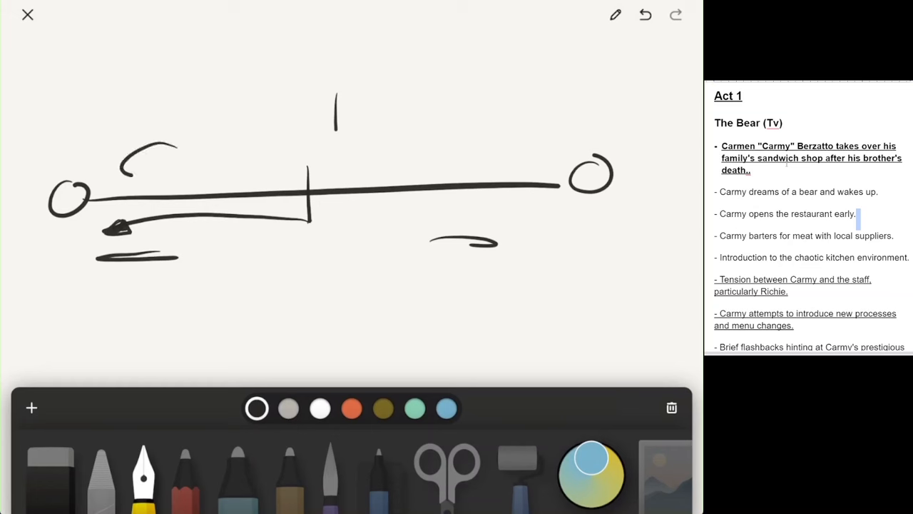
pyautogui.moveTo(128, 174); pyautogui.dragTo(214, 160)
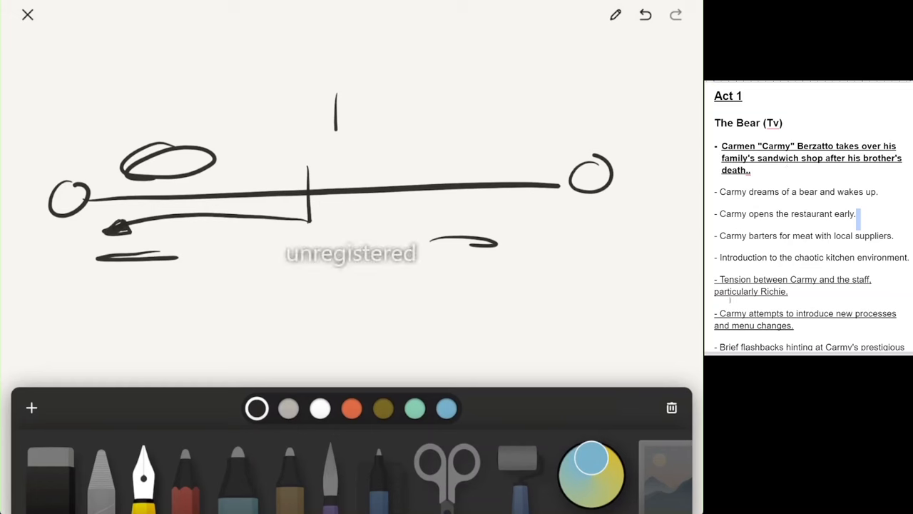
pyautogui.scroll(-3)
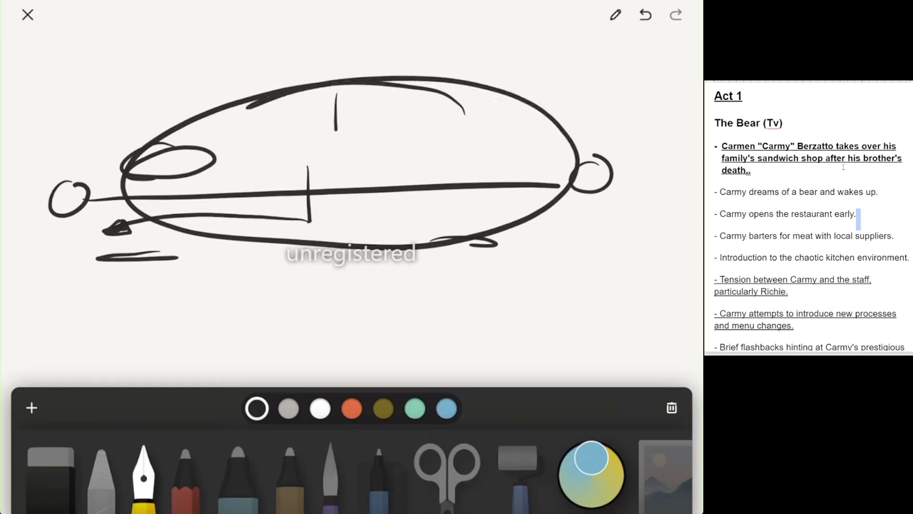
pyautogui.click(645, 14)
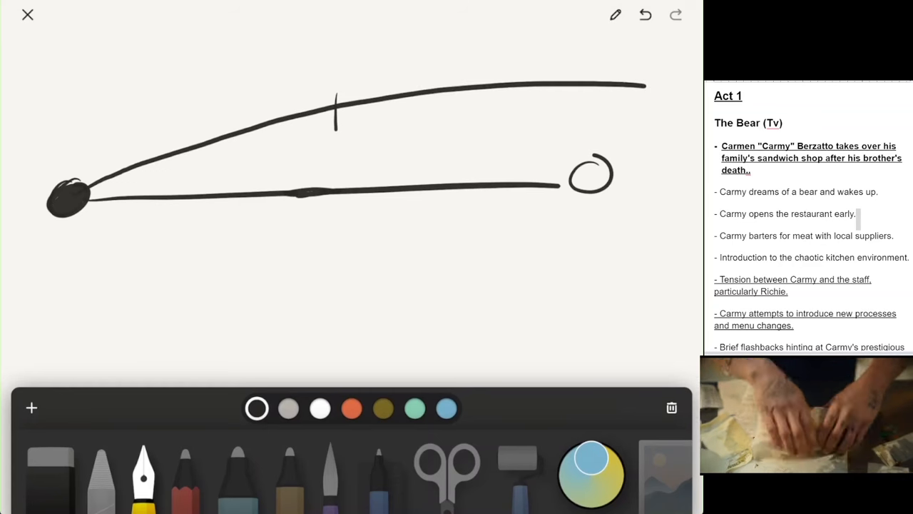
# Erase the rising line and mark two thick act-break verticals along the timeline
pyautogui.moveTo(321, 189); pyautogui.dragTo(678, 112)
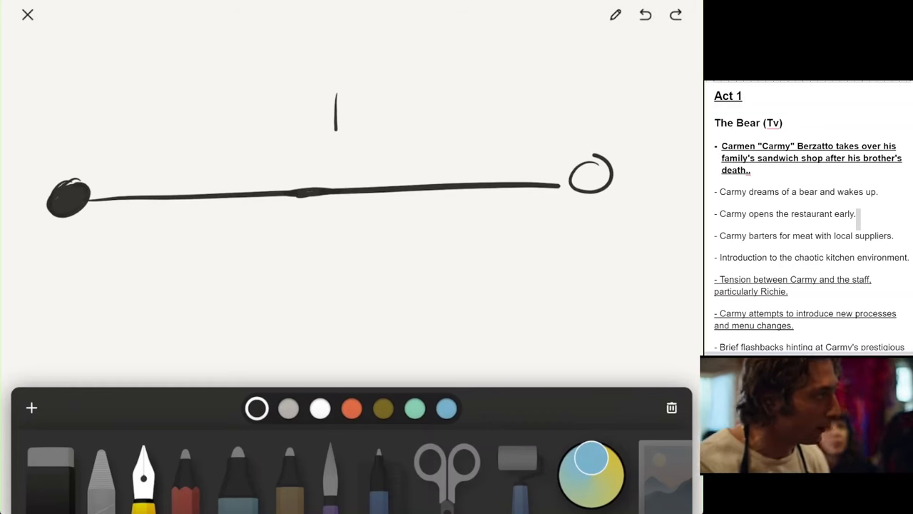
pyautogui.click(32, 408)
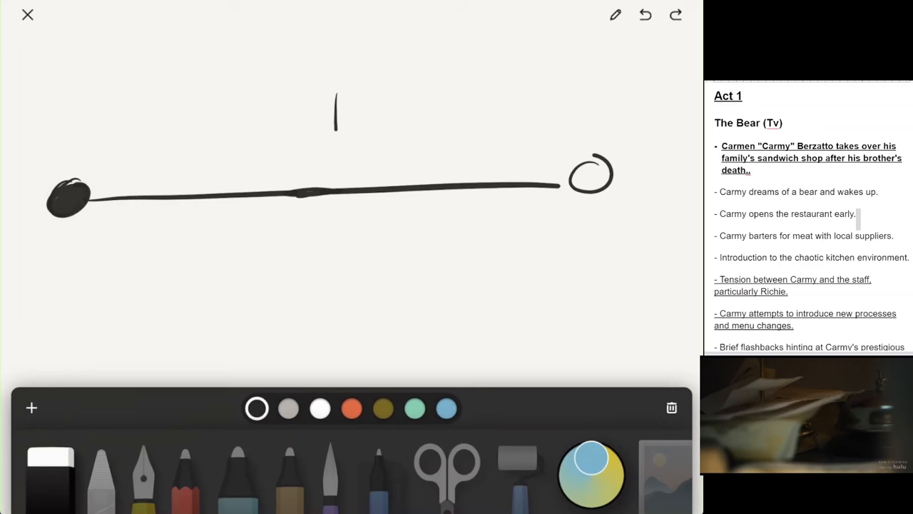
pyautogui.moveTo(288, 168); pyautogui.dragTo(288, 242)
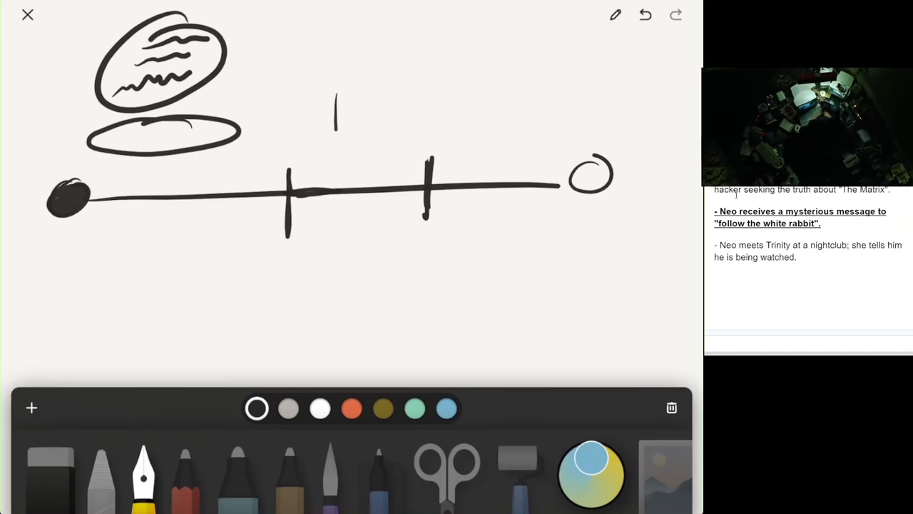
# Undo the oval doodle after a squiggle, then circle the first act break
pyautogui.moveTo(243, 46); pyautogui.dragTo(321, 35)
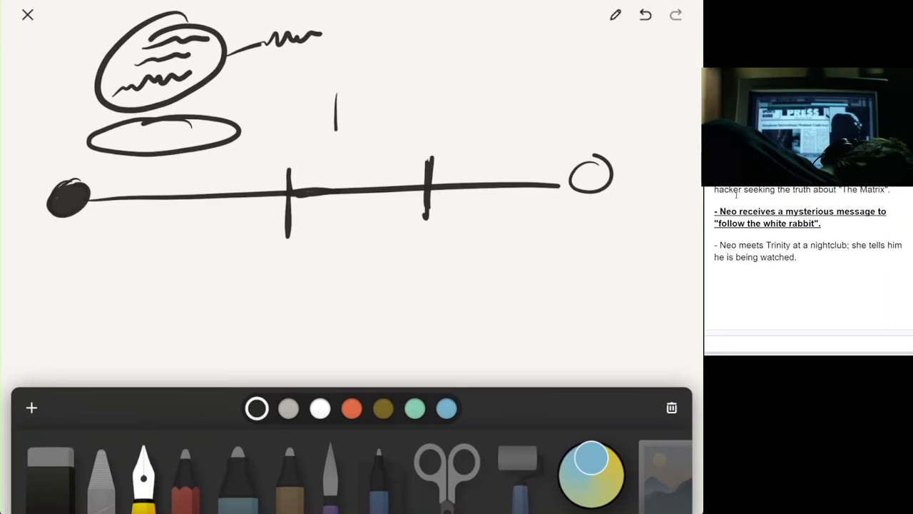
pyautogui.click(644, 14)
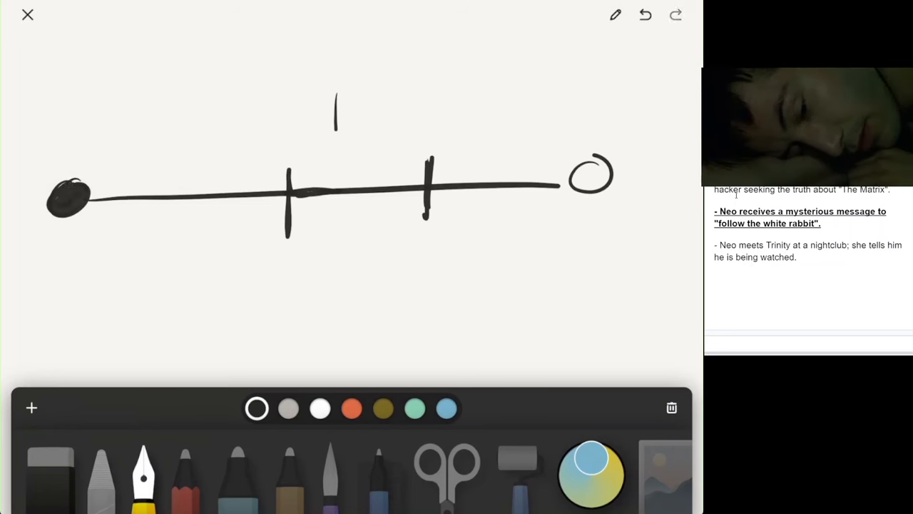
pyautogui.moveTo(108, 162); pyautogui.dragTo(227, 149)
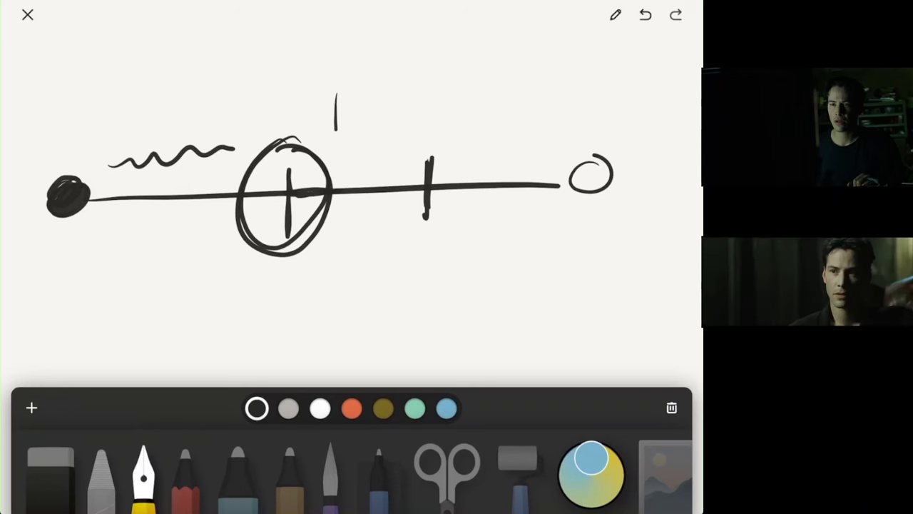
# Redraw the circle around the first act break and circle the second one
pyautogui.click(645, 14)
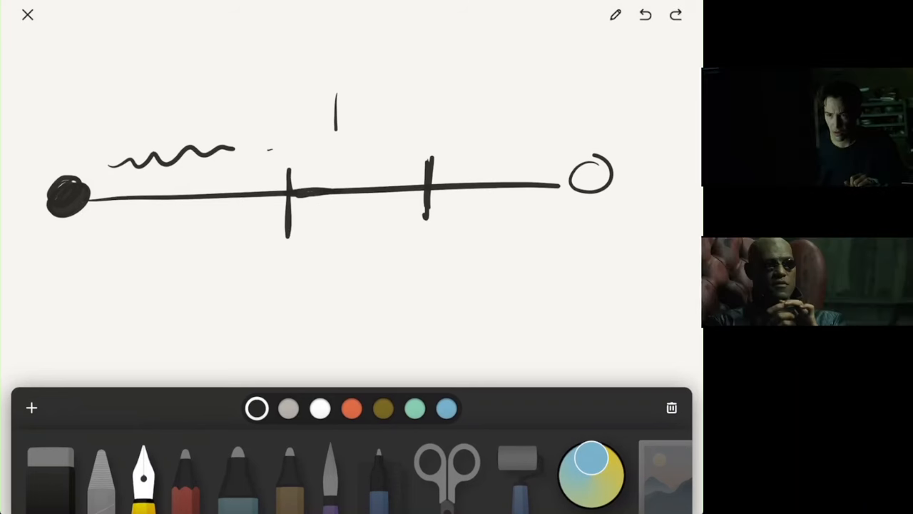
pyautogui.moveTo(286, 154); pyautogui.dragTo(285, 242)
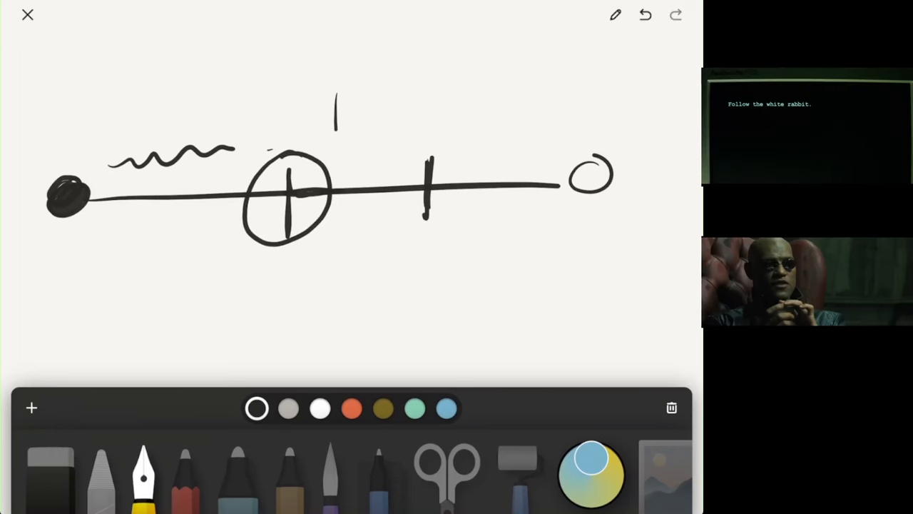
pyautogui.moveTo(299, 243); pyautogui.dragTo(392, 245)
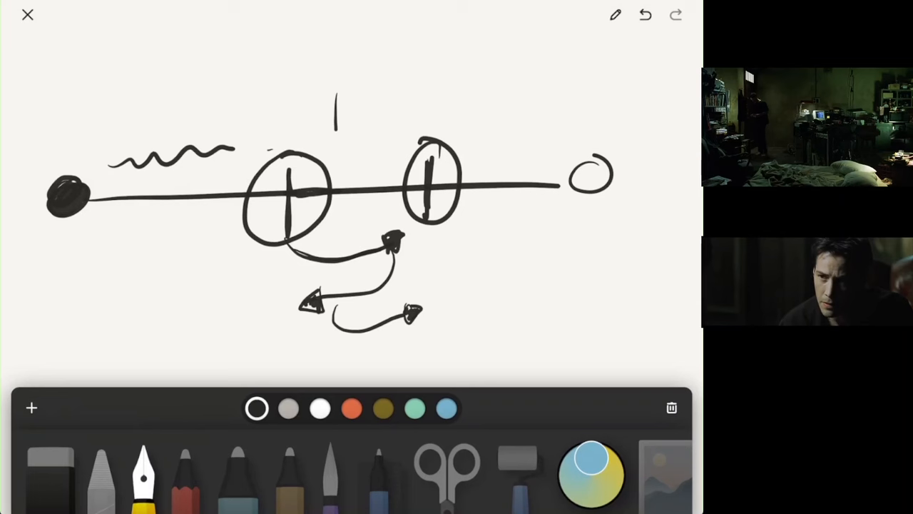
# Enclose the first stretch in a big oval, thicken the curved arrow, and undo the last stroke
pyautogui.moveTo(585, 185); pyautogui.dragTo(606, 257)
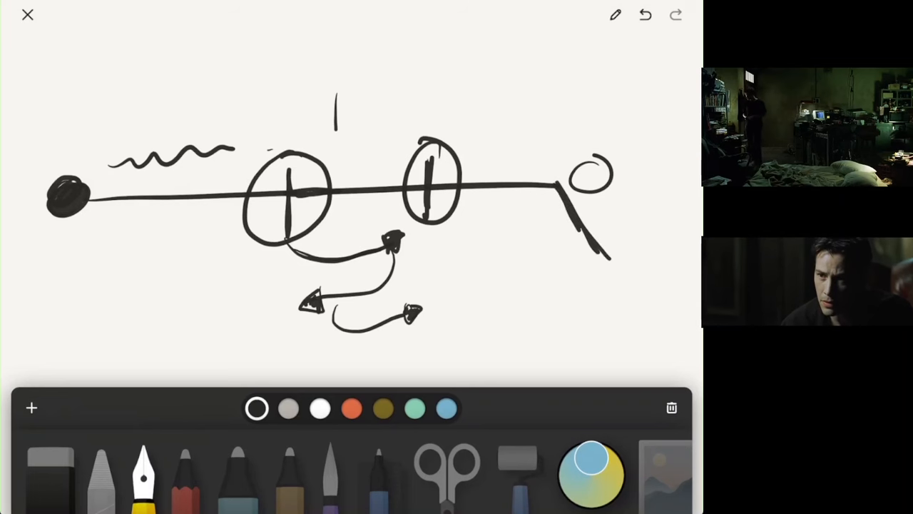
pyautogui.moveTo(542, 154); pyautogui.dragTo(635, 142)
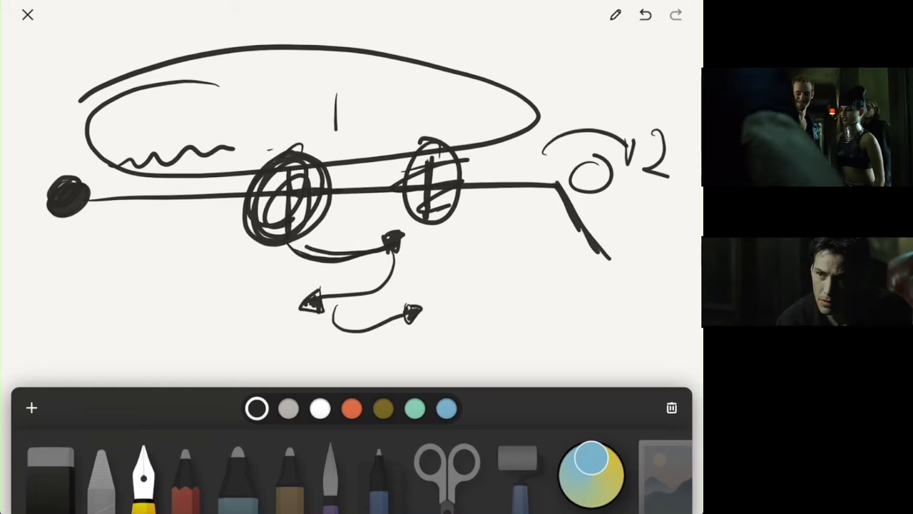
pyautogui.moveTo(300, 242); pyautogui.dragTo(399, 240)
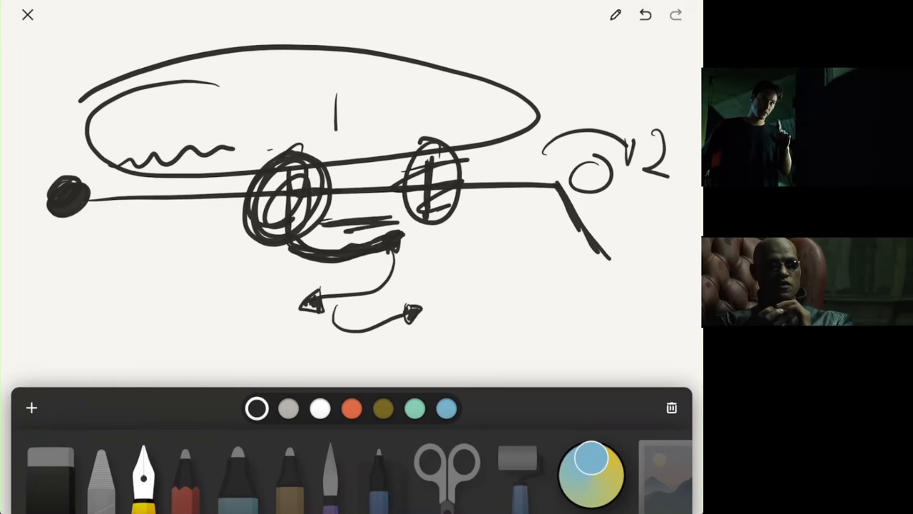
pyautogui.click(50, 470)
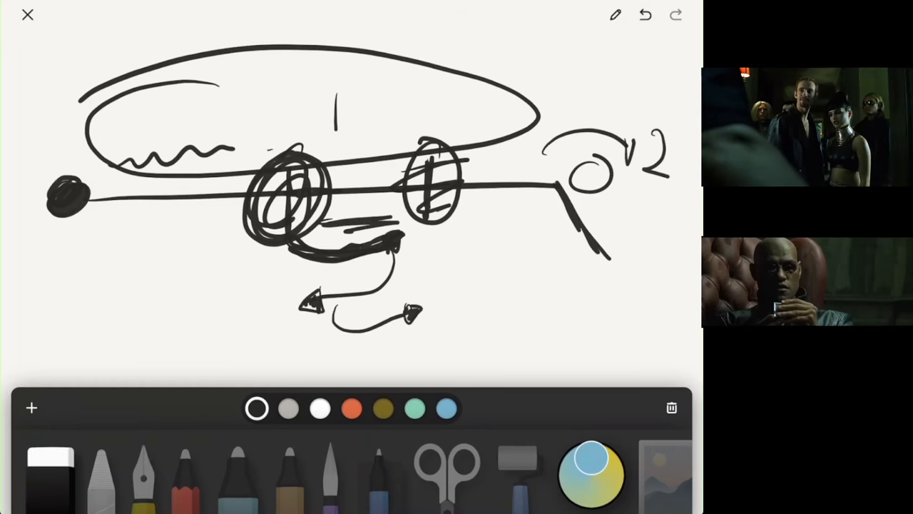
# Undo the ellipse, circles and arrows, sketch a note and arrow, then undo them
pyautogui.click(645, 14)
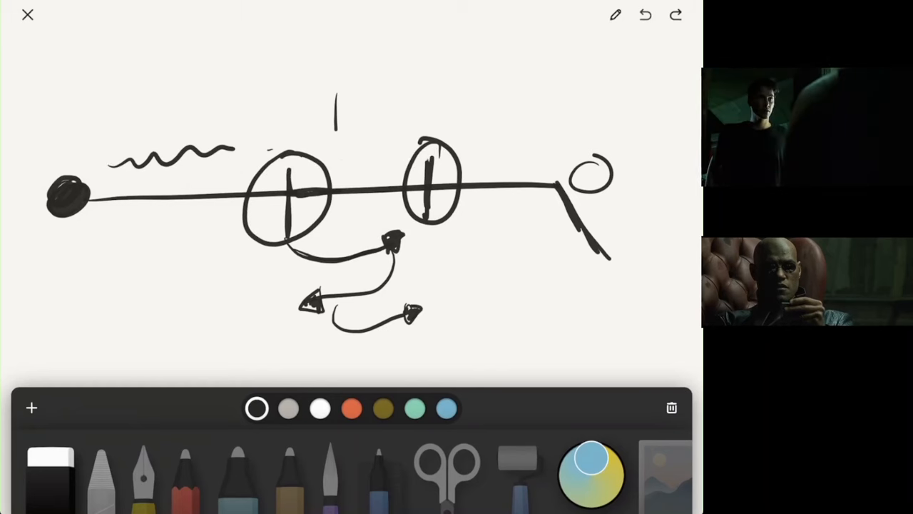
pyautogui.click(645, 14)
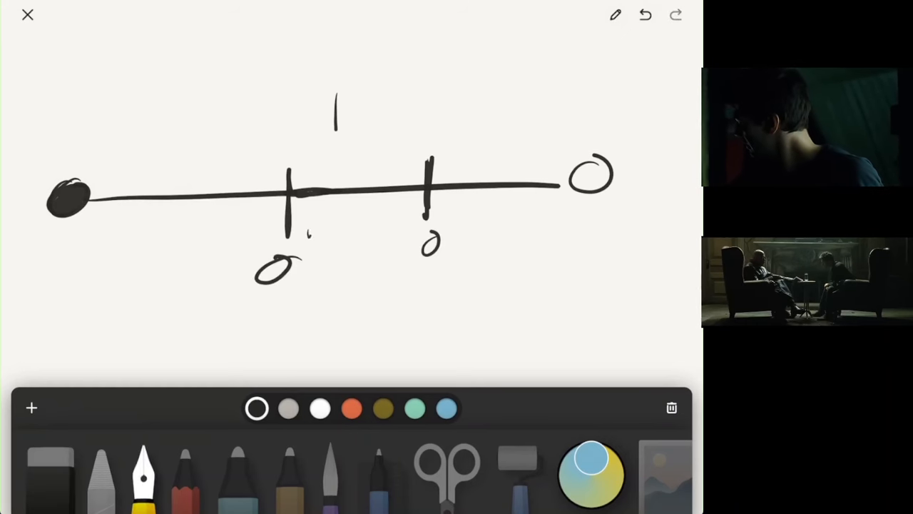
pyautogui.moveTo(311, 229); pyautogui.dragTo(417, 228)
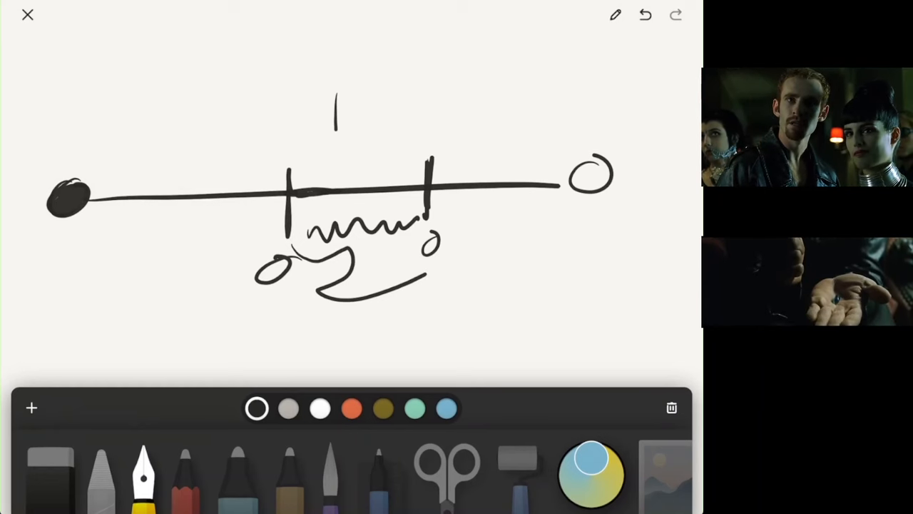
pyautogui.moveTo(300, 157); pyautogui.dragTo(492, 117)
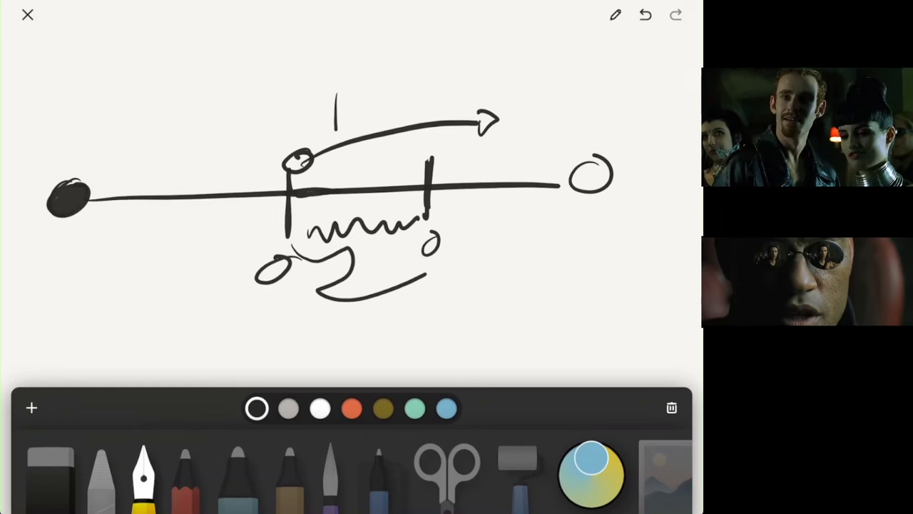
pyautogui.click(645, 14)
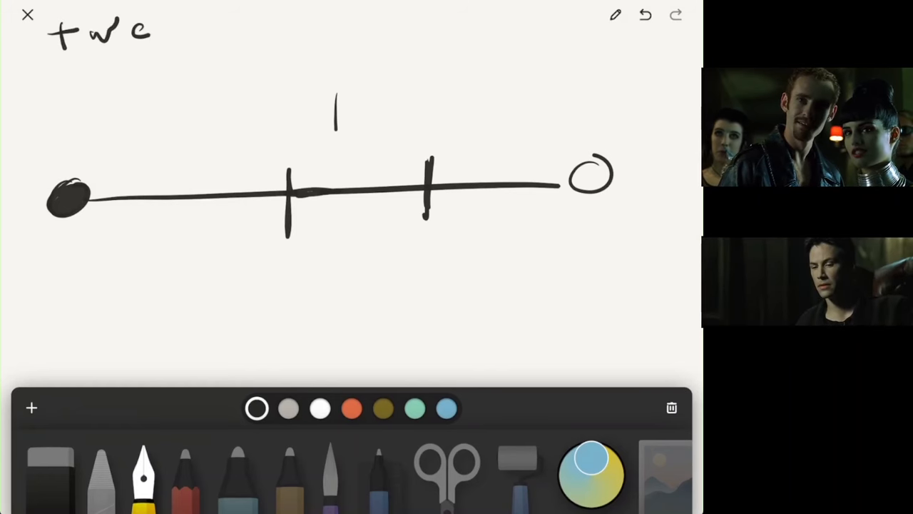
# Write a chain of notes under the label with an arrow to the first tick
pyautogui.moveTo(131, 40); pyautogui.dragTo(136, 57)
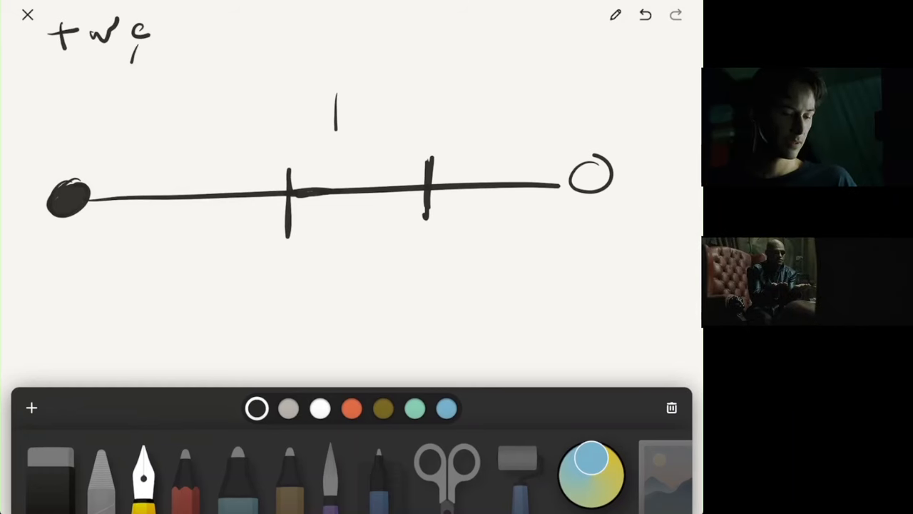
pyautogui.moveTo(129, 50); pyautogui.dragTo(140, 60)
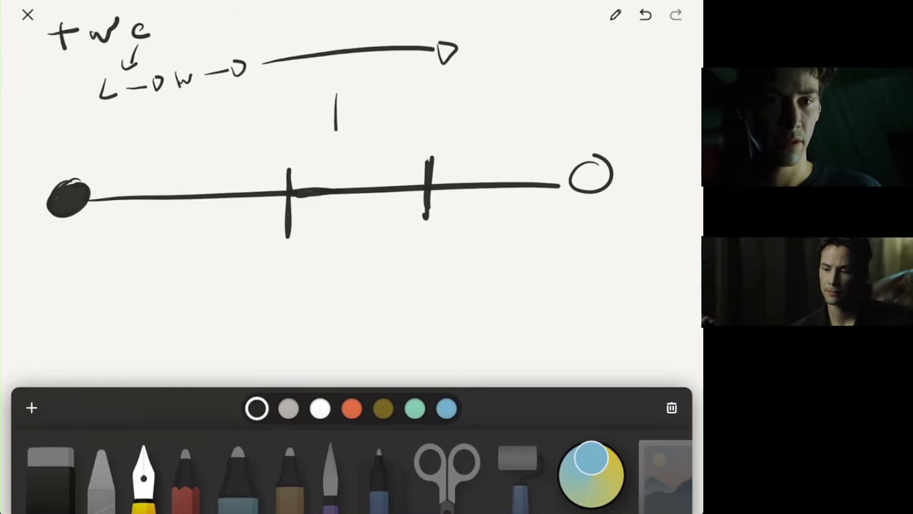
pyautogui.moveTo(193, 89); pyautogui.dragTo(277, 172)
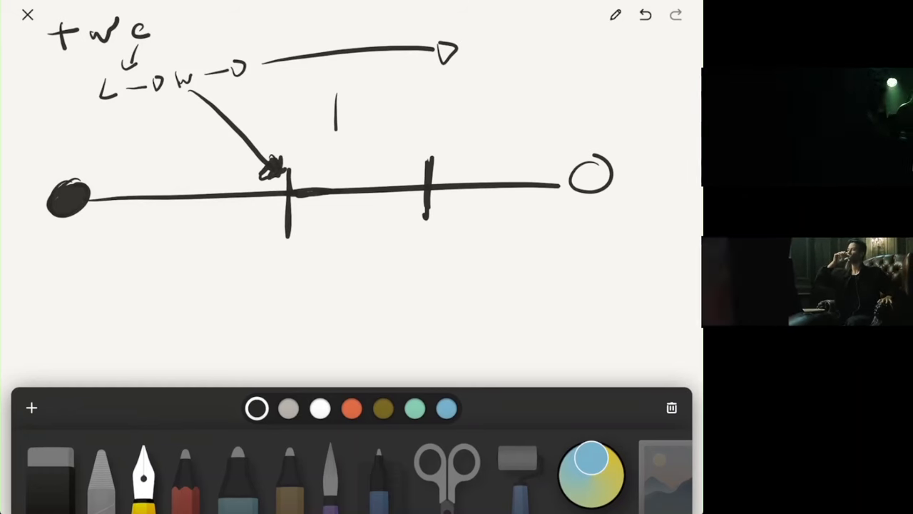
# Circle the scene ticks with a looping arrow, then remove the notes and ticks
pyautogui.moveTo(286, 256); pyautogui.dragTo(303, 259)
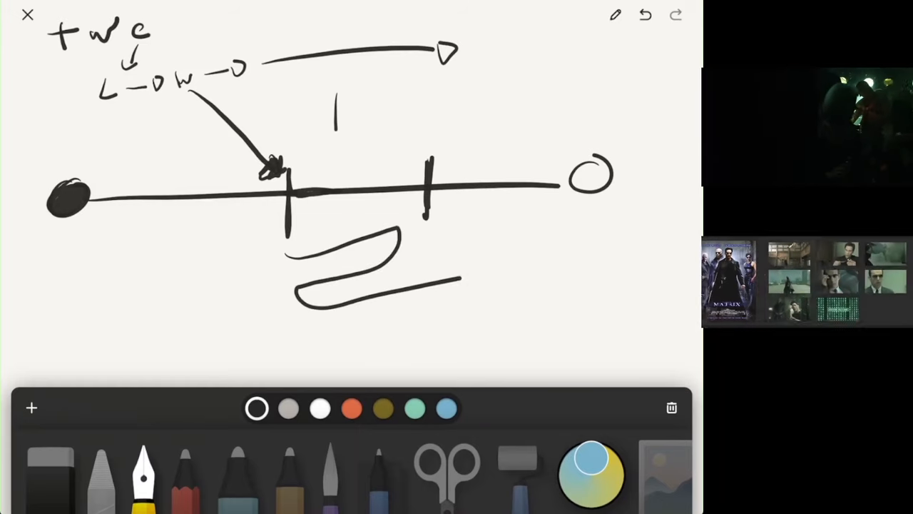
pyautogui.moveTo(459, 276); pyautogui.dragTo(531, 268)
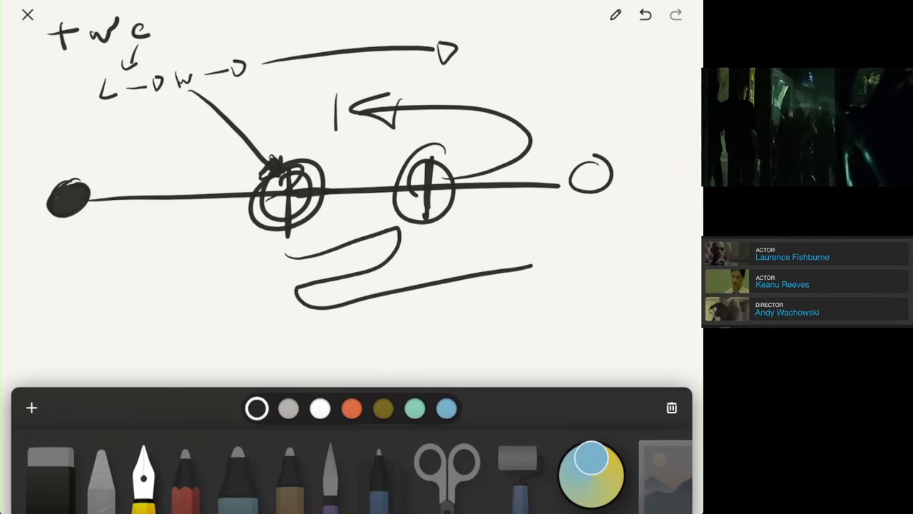
pyautogui.moveTo(528, 92); pyautogui.dragTo(663, 86)
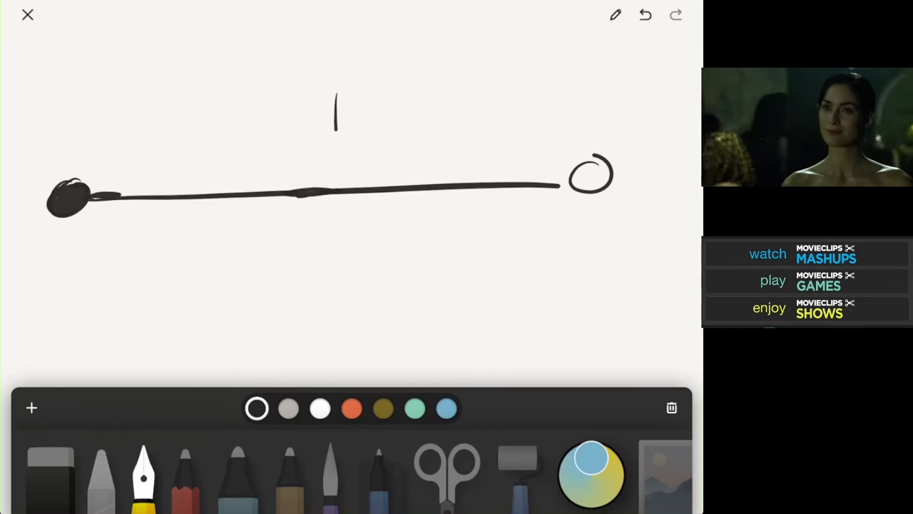
# Draw a rising line, two scene ticks, and scribbled notes beneath the timeline
pyautogui.moveTo(93, 193); pyautogui.dragTo(588, 102)
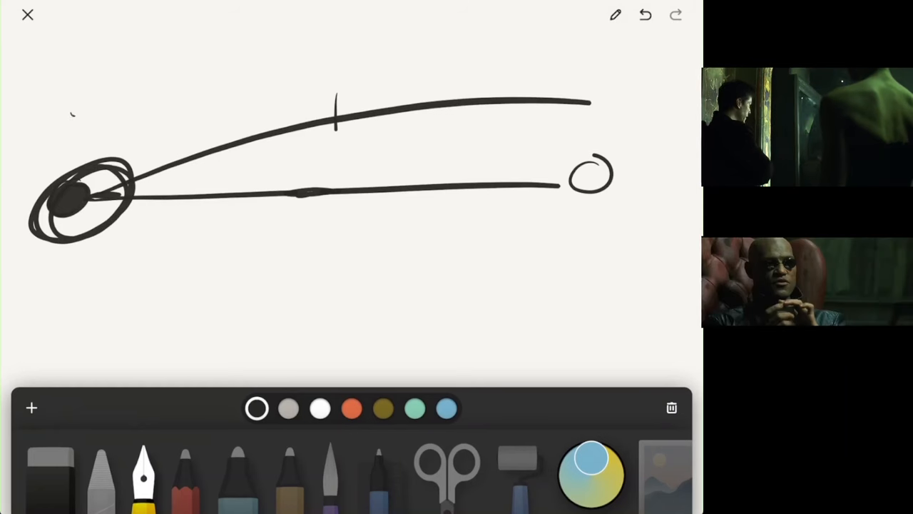
pyautogui.moveTo(71, 114); pyautogui.dragTo(164, 86)
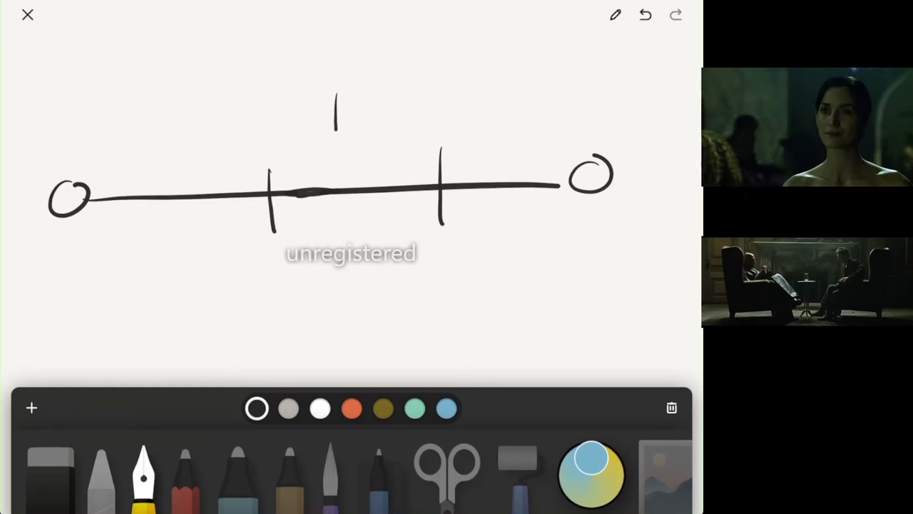
pyautogui.moveTo(278, 254); pyautogui.dragTo(374, 240)
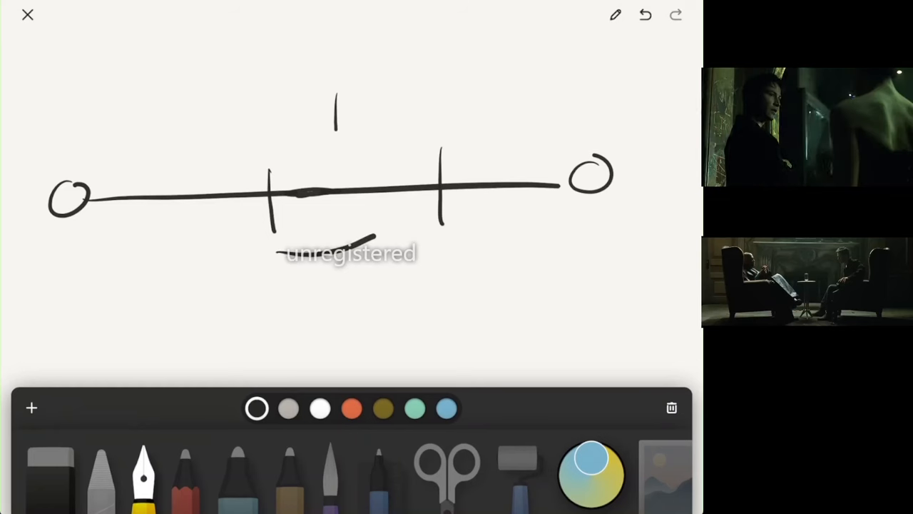
pyautogui.moveTo(368, 235); pyautogui.dragTo(360, 296)
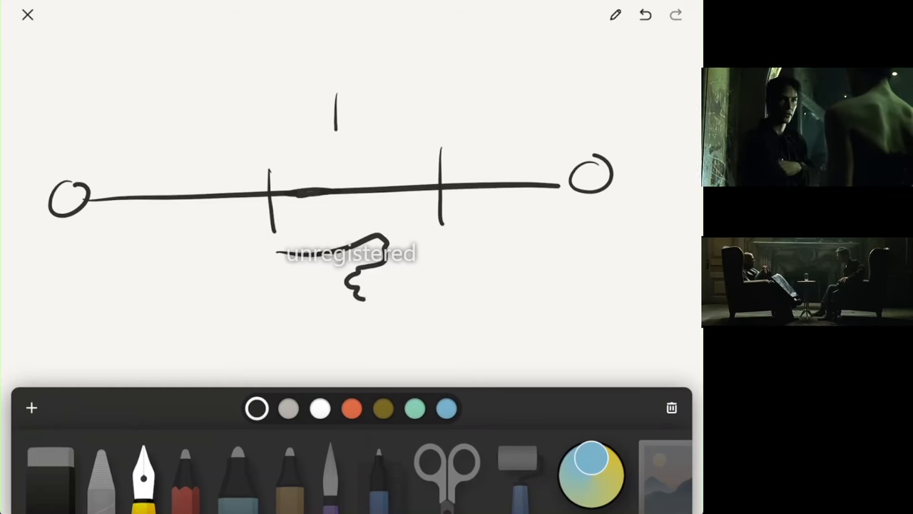
pyautogui.moveTo(364, 286); pyautogui.dragTo(411, 303)
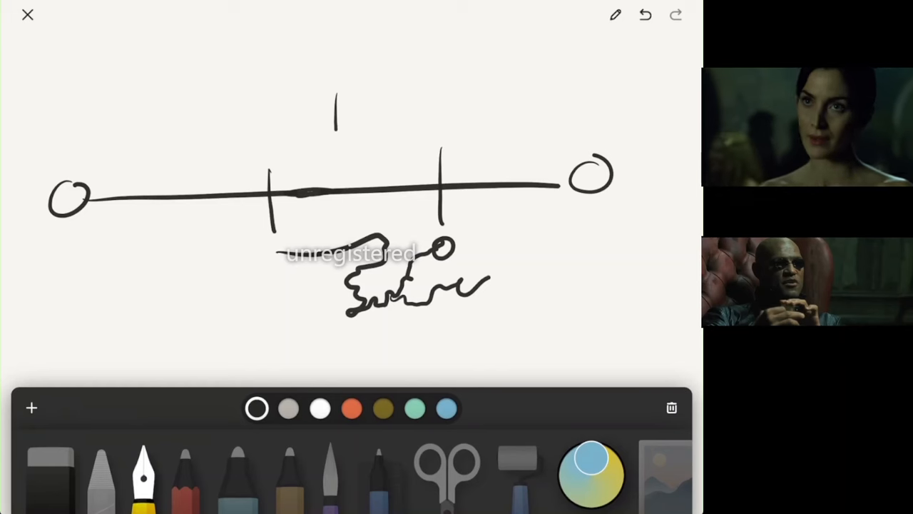
# Undo the notes, last stroke and ellipse back to the bare circled timeline
pyautogui.click(645, 14)
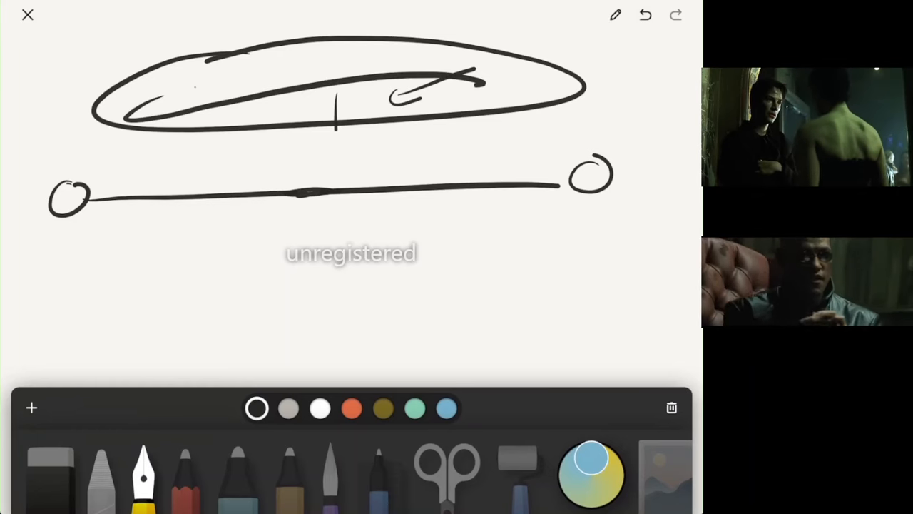
pyautogui.click(645, 15)
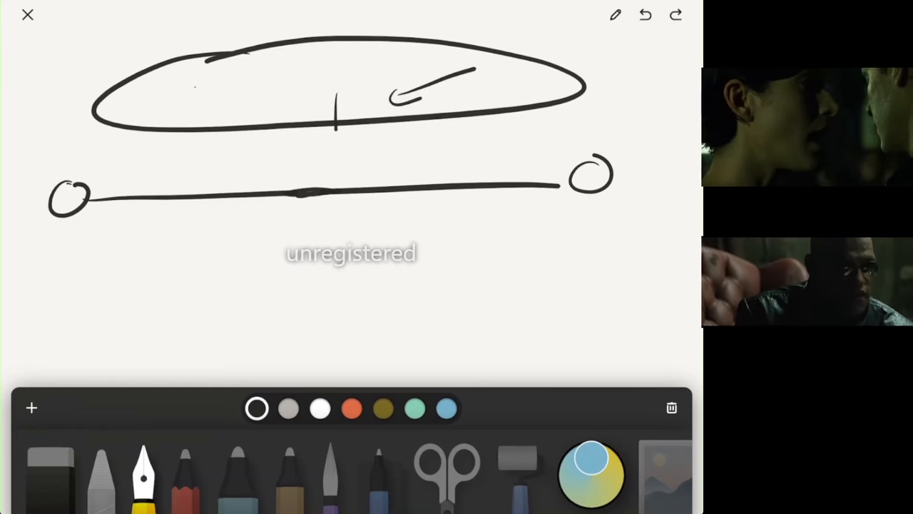
pyautogui.click(645, 14)
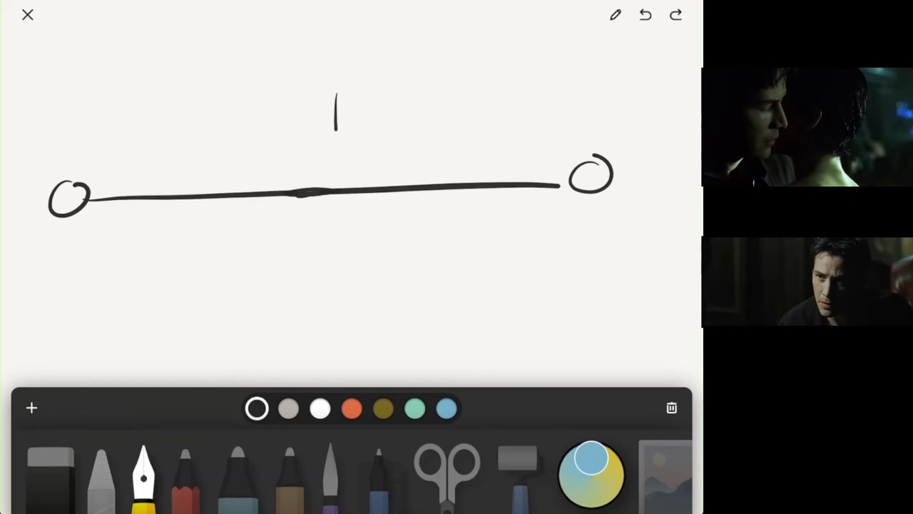
# Sketch scene ticks, a circled midpoint and an arrow over the timeline, then wipe the page blank
pyautogui.moveTo(107, 129); pyautogui.dragTo(107, 246)
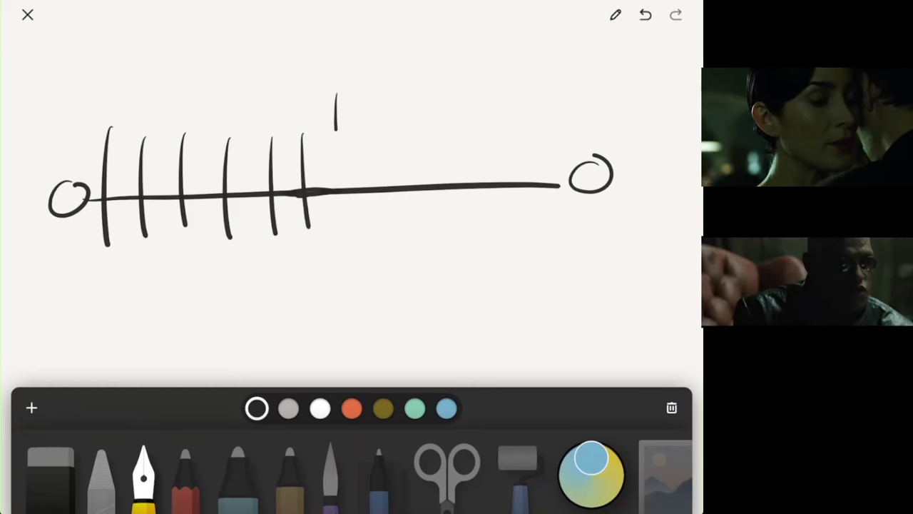
pyautogui.moveTo(325, 174); pyautogui.dragTo(356, 207)
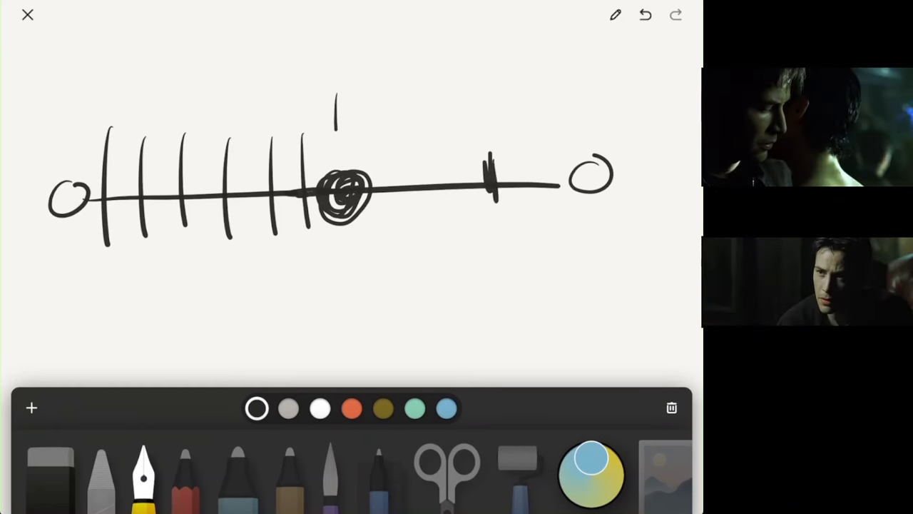
pyautogui.moveTo(107, 97); pyautogui.dragTo(331, 107)
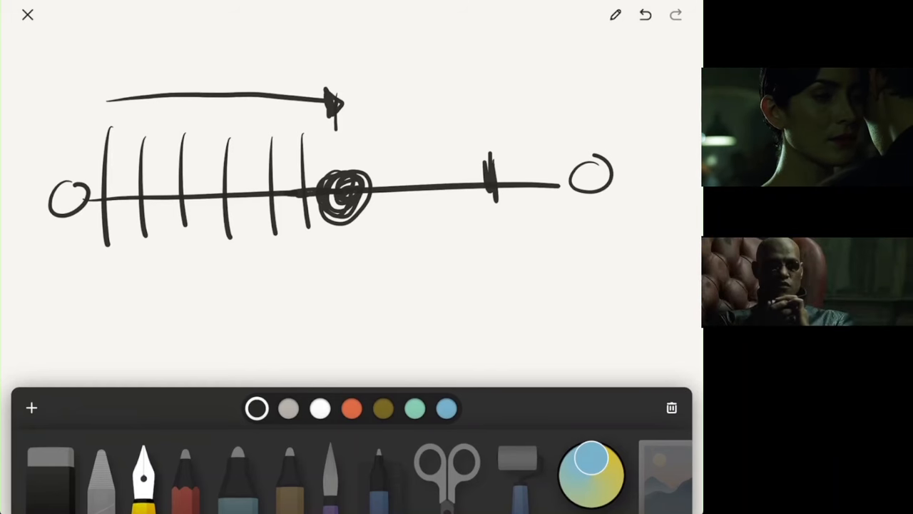
pyautogui.click(645, 14)
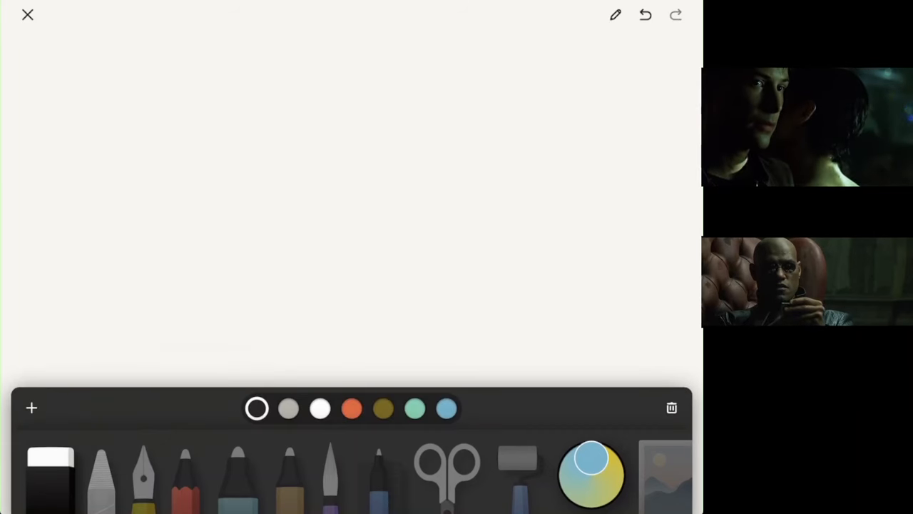
pyautogui.moveTo(300, 68); pyautogui.dragTo(331, 186)
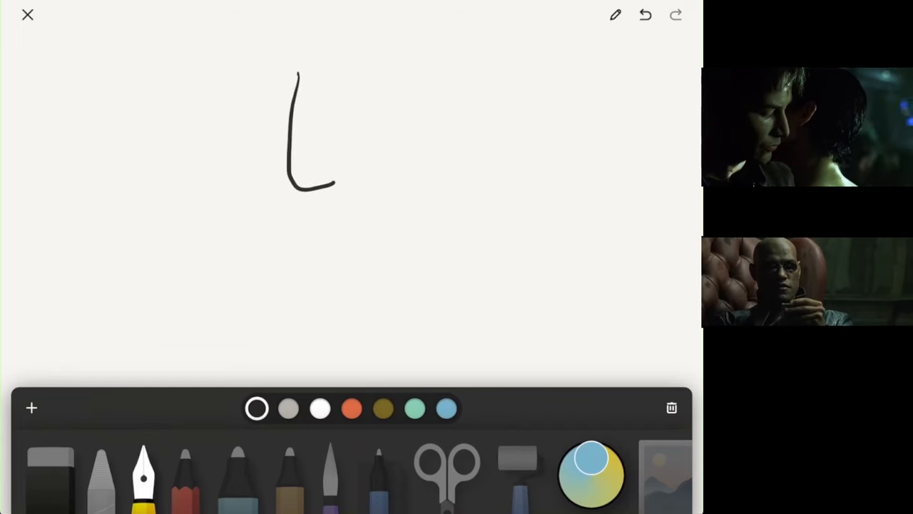
pyautogui.moveTo(297, 64); pyautogui.dragTo(360, 54)
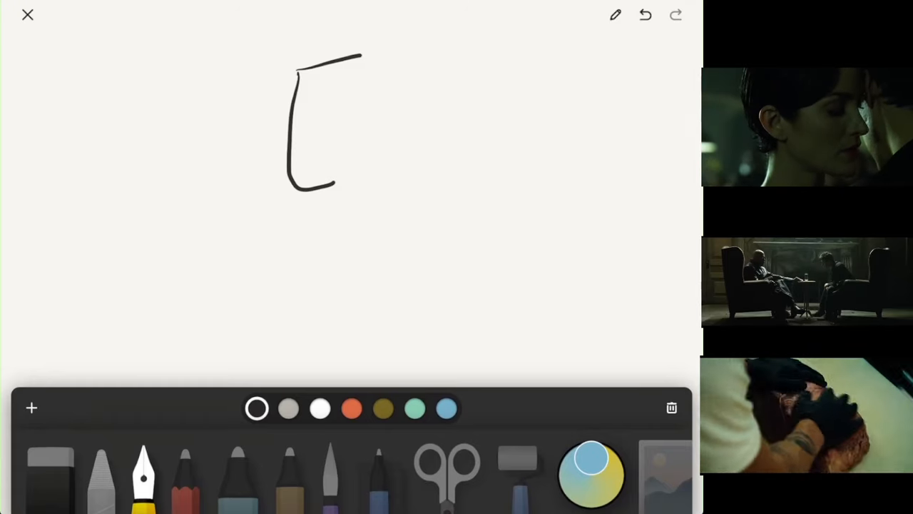
pyautogui.moveTo(314, 75); pyautogui.dragTo(349, 81)
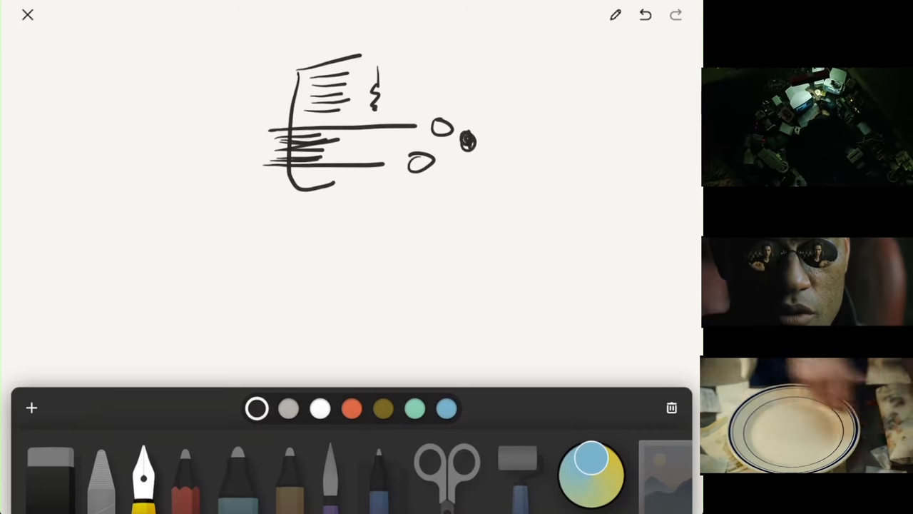
pyautogui.moveTo(286, 178); pyautogui.dragTo(336, 186)
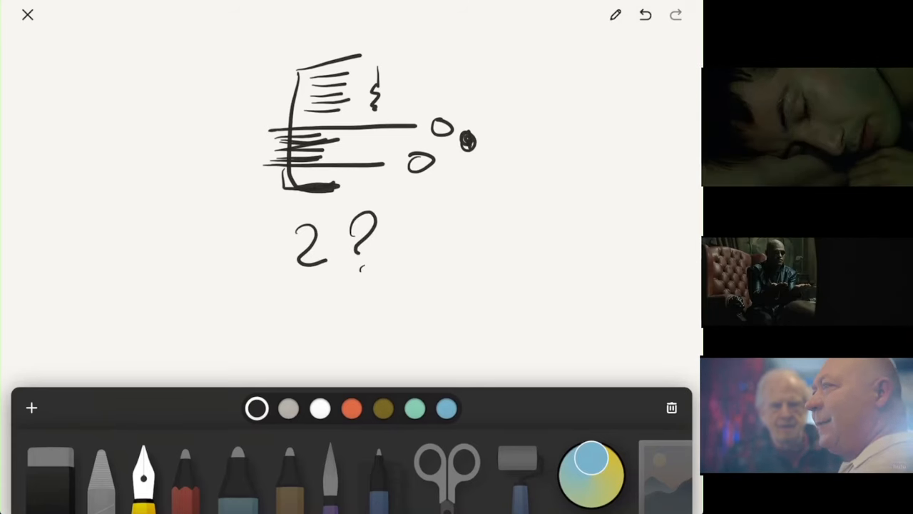
pyautogui.click(645, 14)
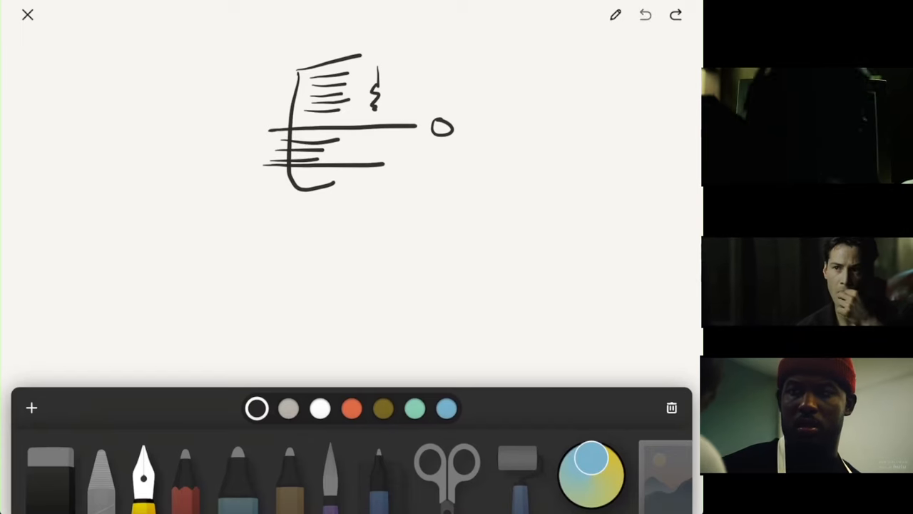
pyautogui.click(645, 15)
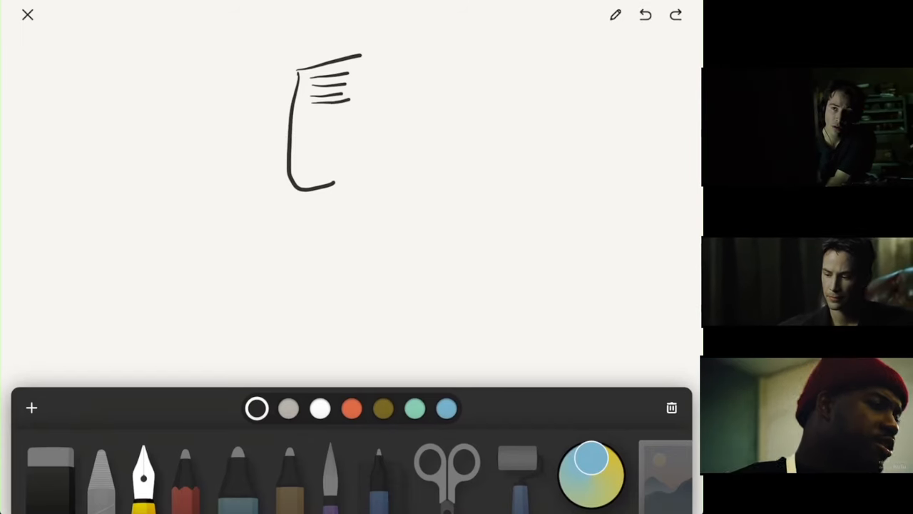
pyautogui.click(645, 14)
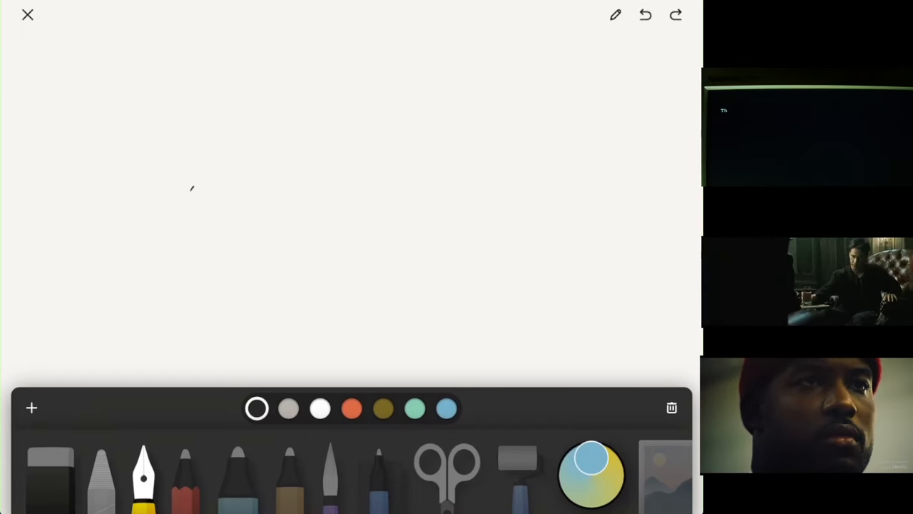